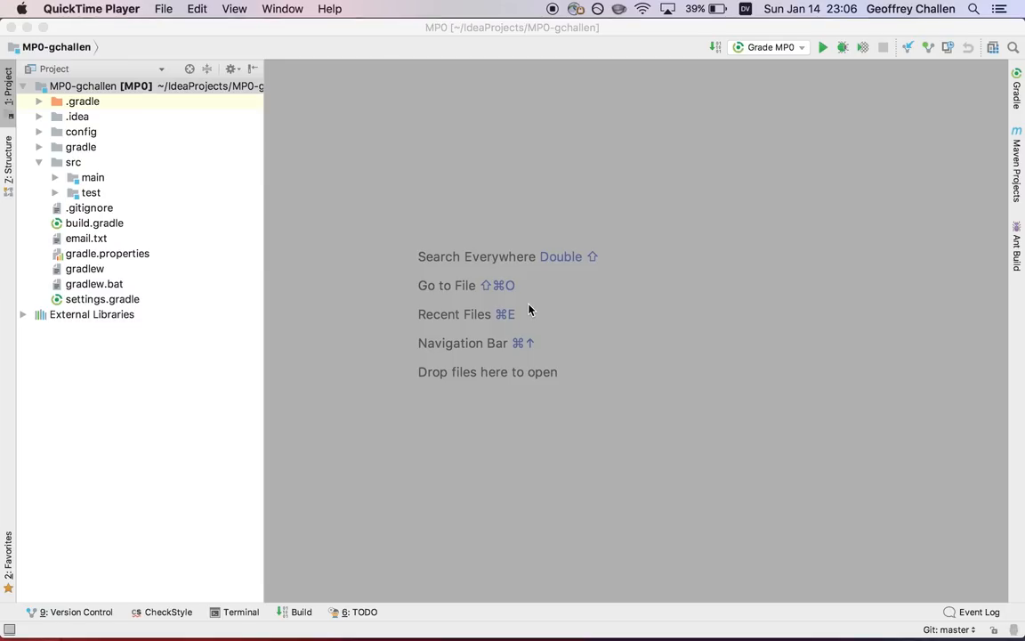
mouse_move(124, 242)
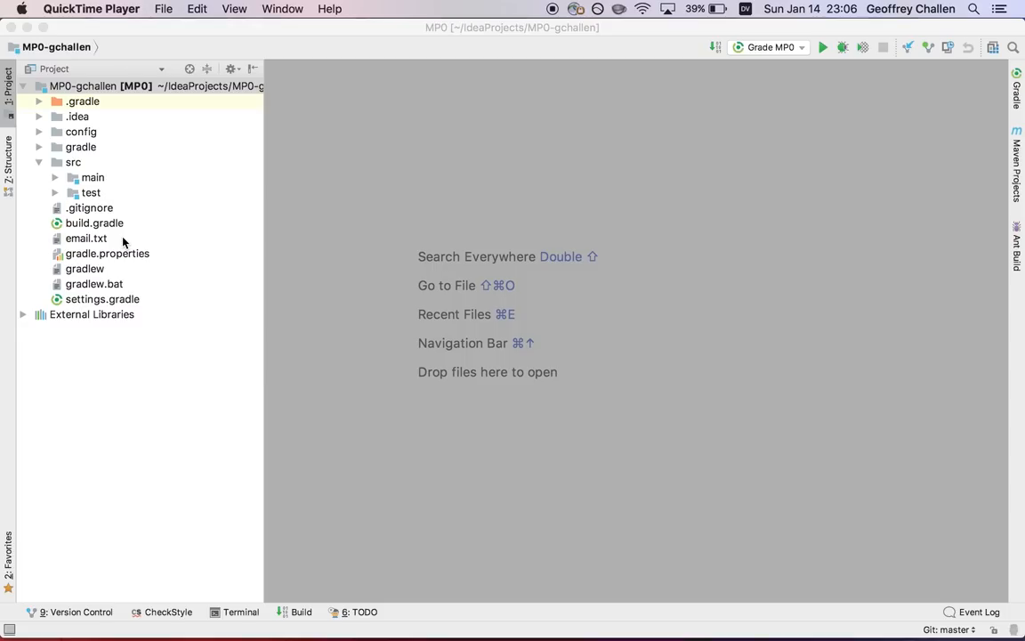
Open the empty email.txt from the MP0 project tree in the editor.
double_click(85, 238)
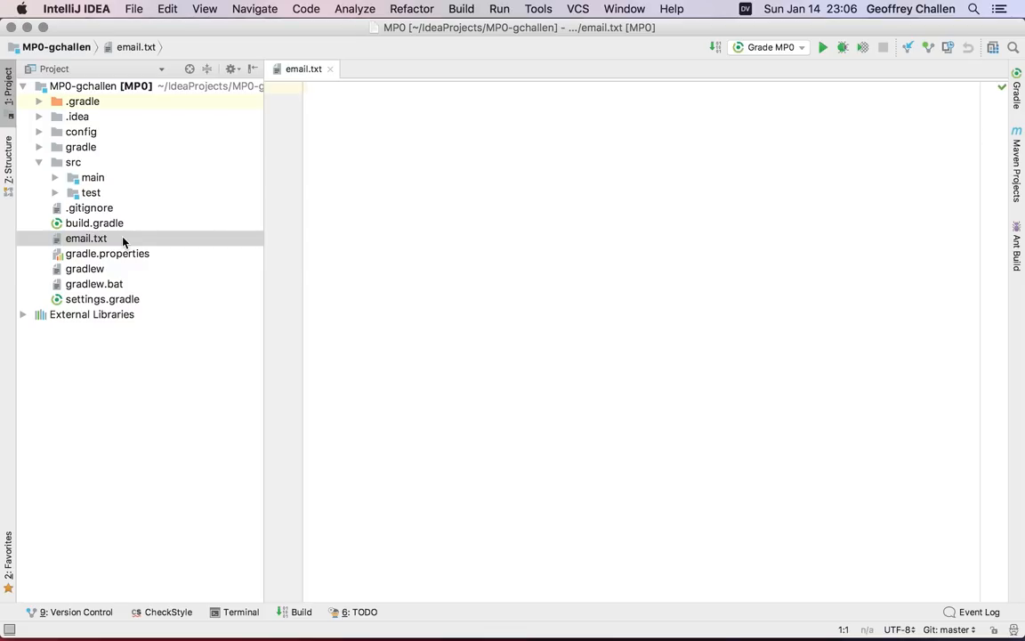
mouse_move(126, 142)
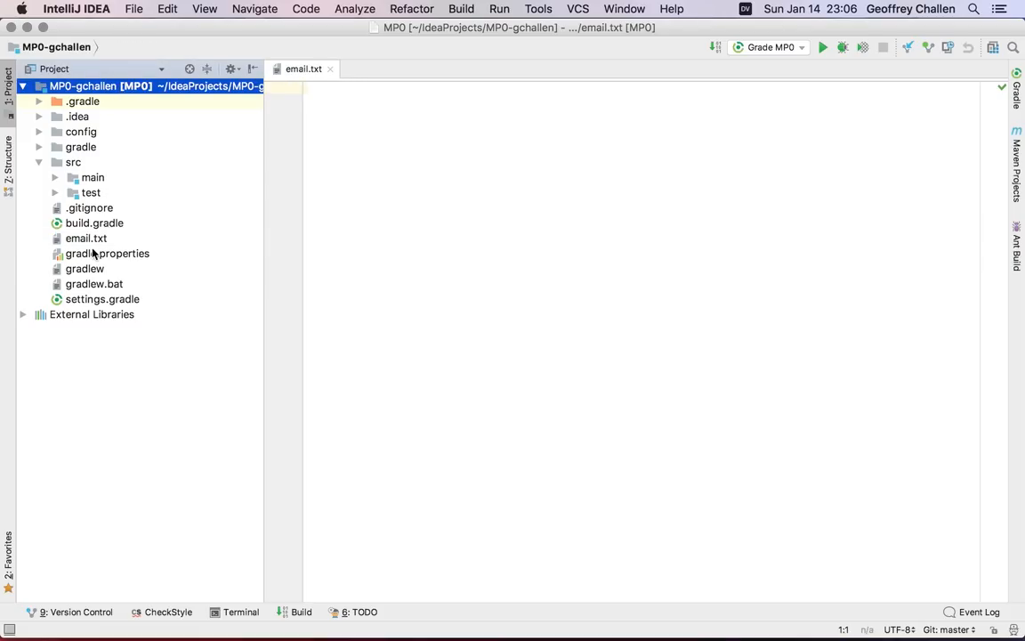
Run Grade MP0, read the missing-email FAILURE output, and return to the email.txt editor.
left_click(86, 238)
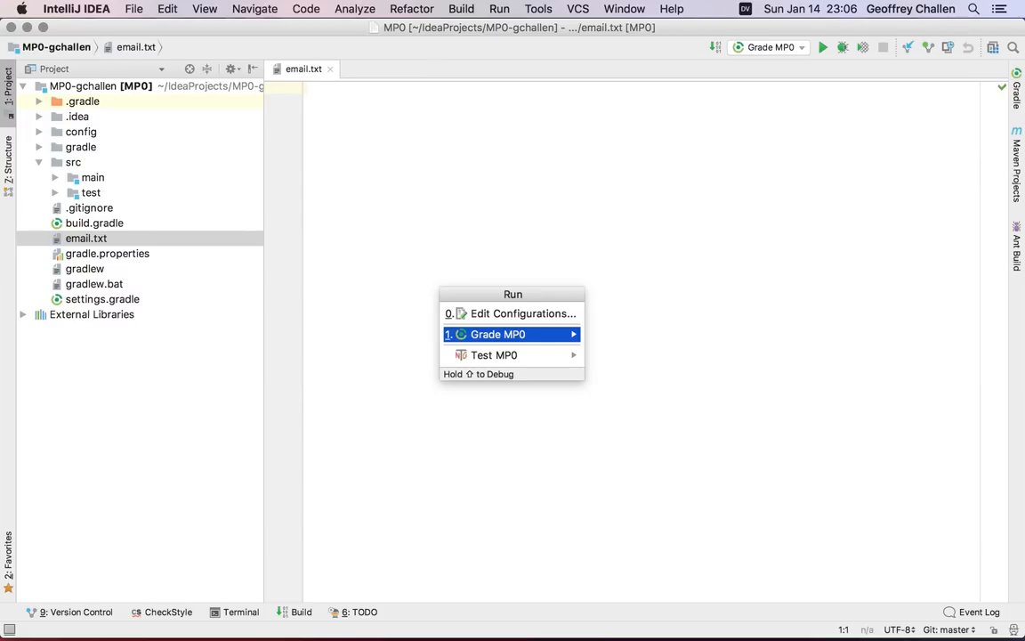
left_click(497, 333)
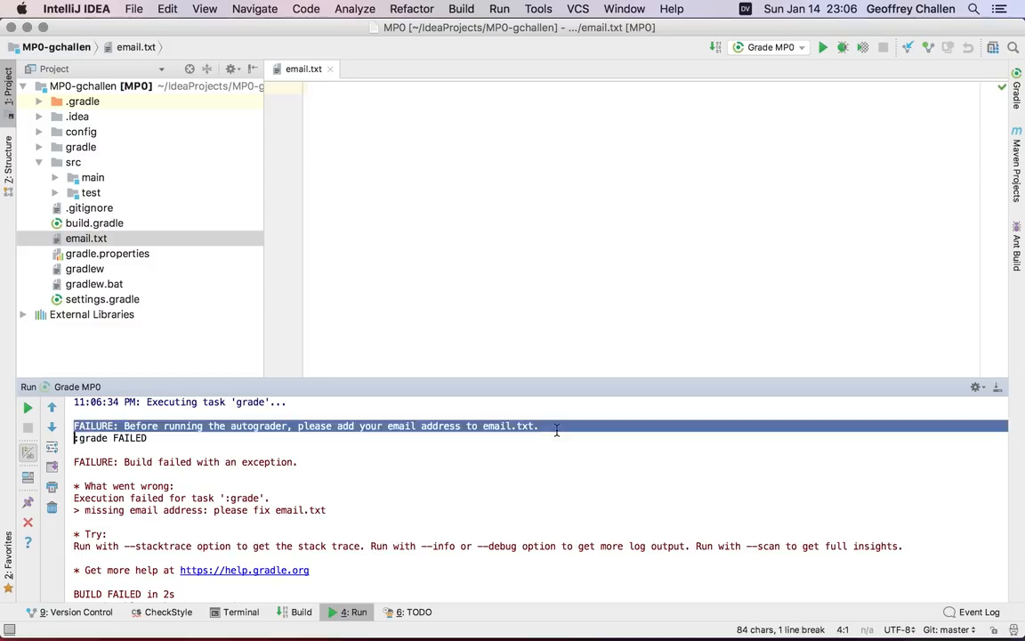
left_click(538, 425)
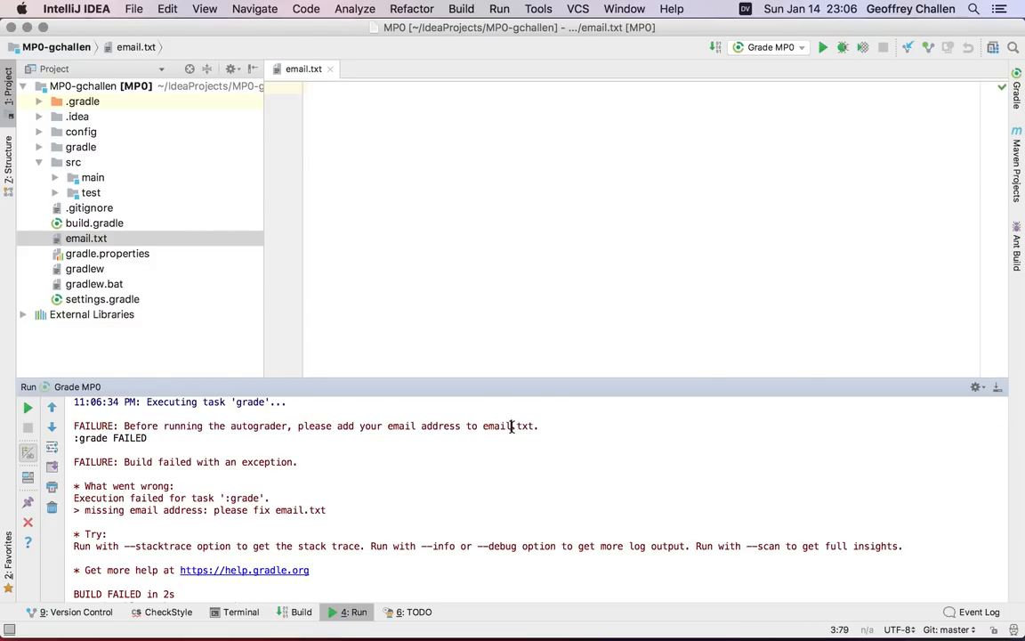
left_click(308, 88)
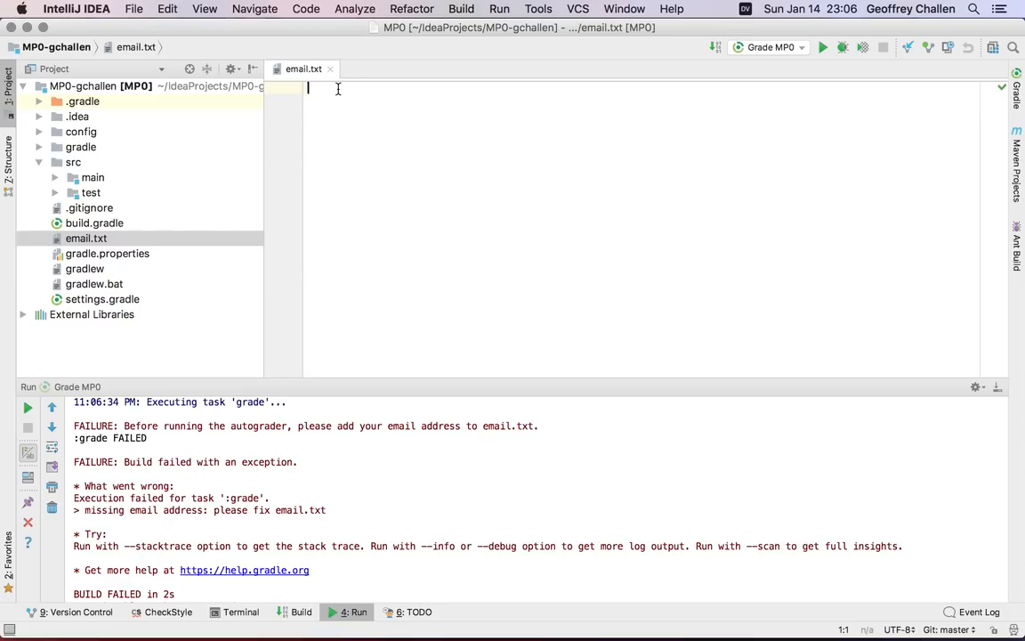
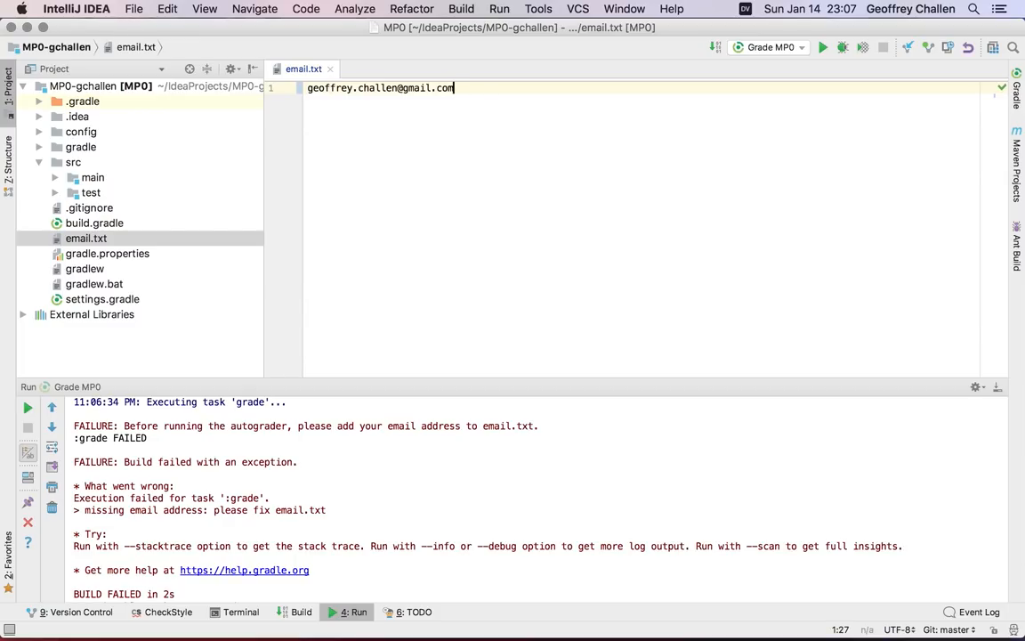
Enter a gmail.com address in email.txt and rerun grading, which rejects it as non-illinois.
mouse_move(338, 246)
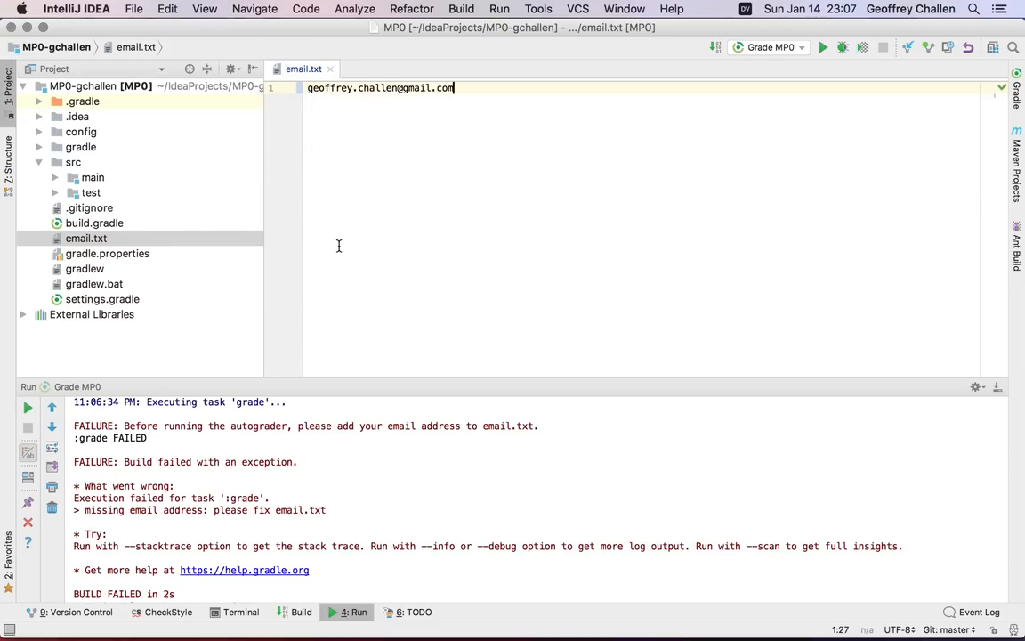
left_click(823, 47)
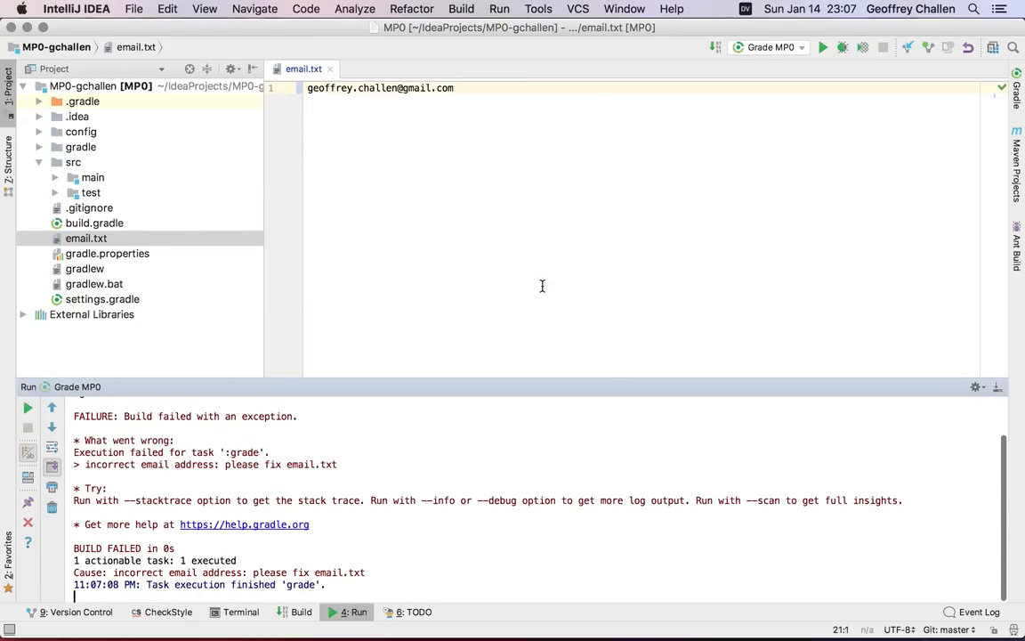
mouse_move(492, 513)
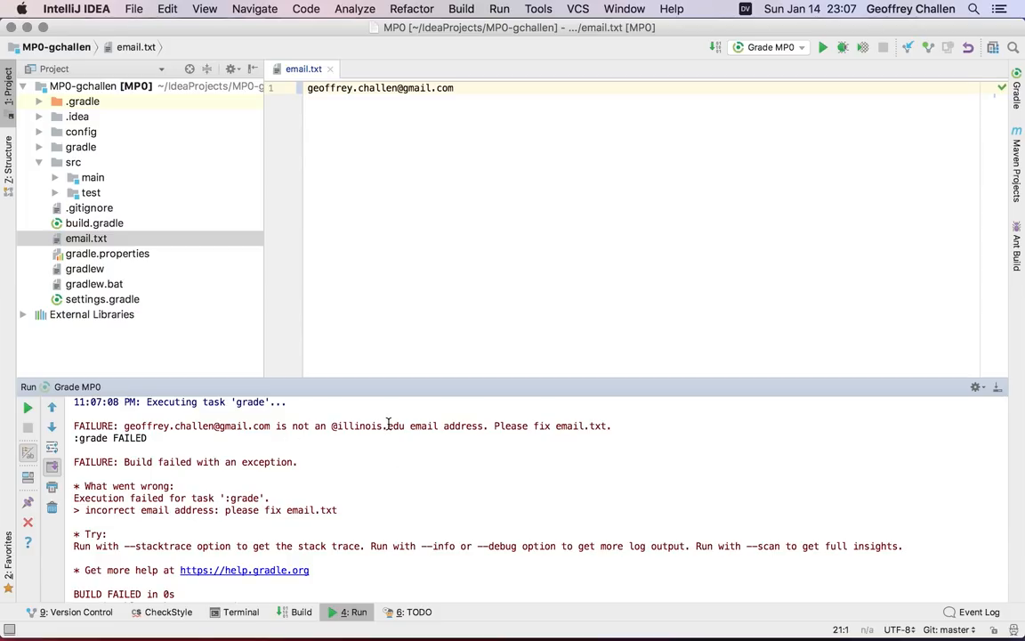
double_click(357, 426)
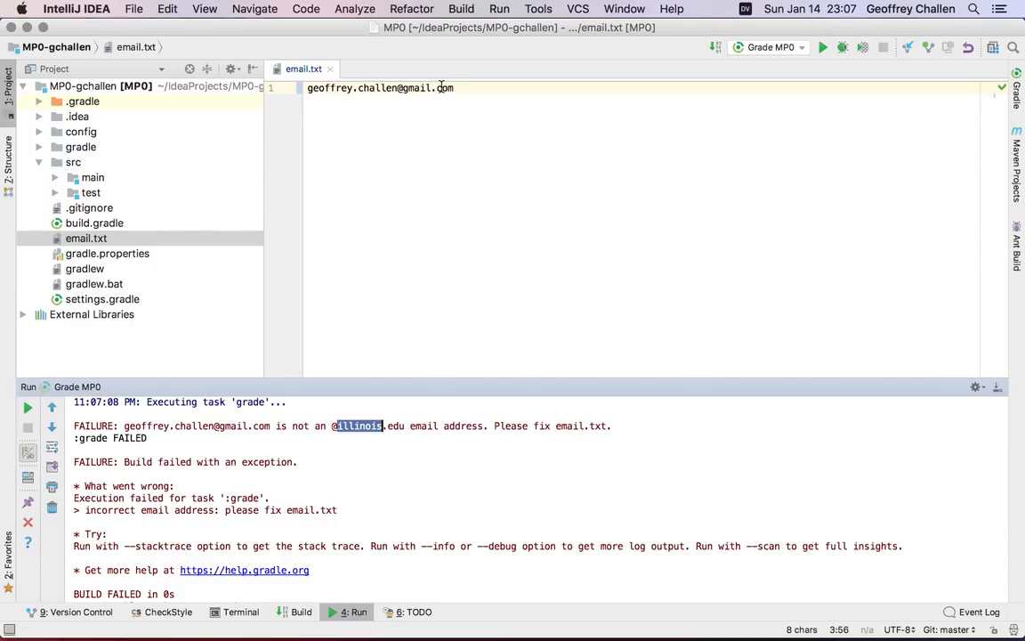
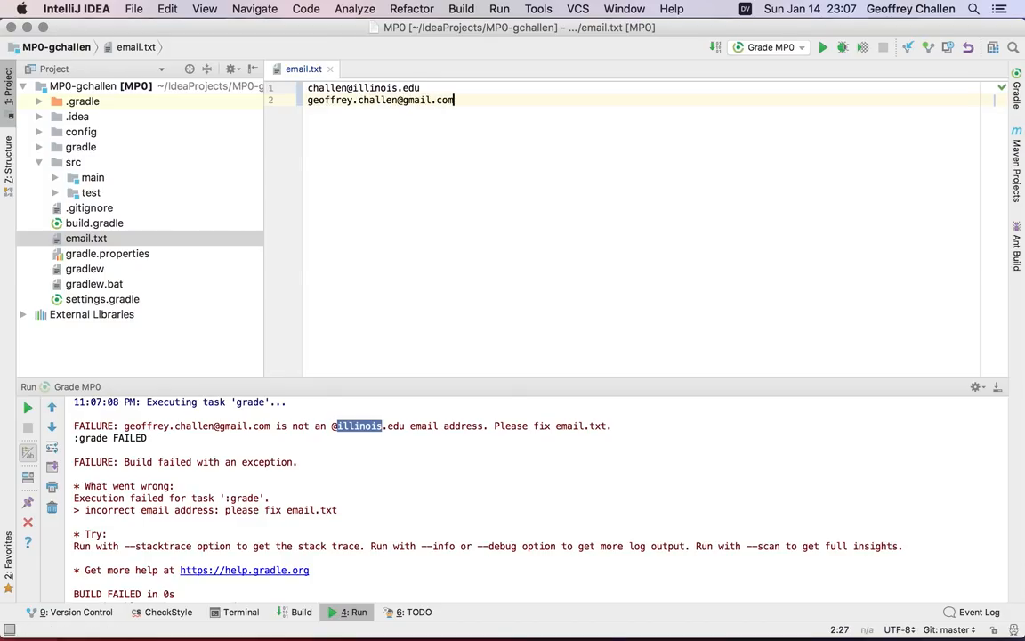
Run Grade MP0, which fails for more than one email, then return to the editor.
left_click(771, 47)
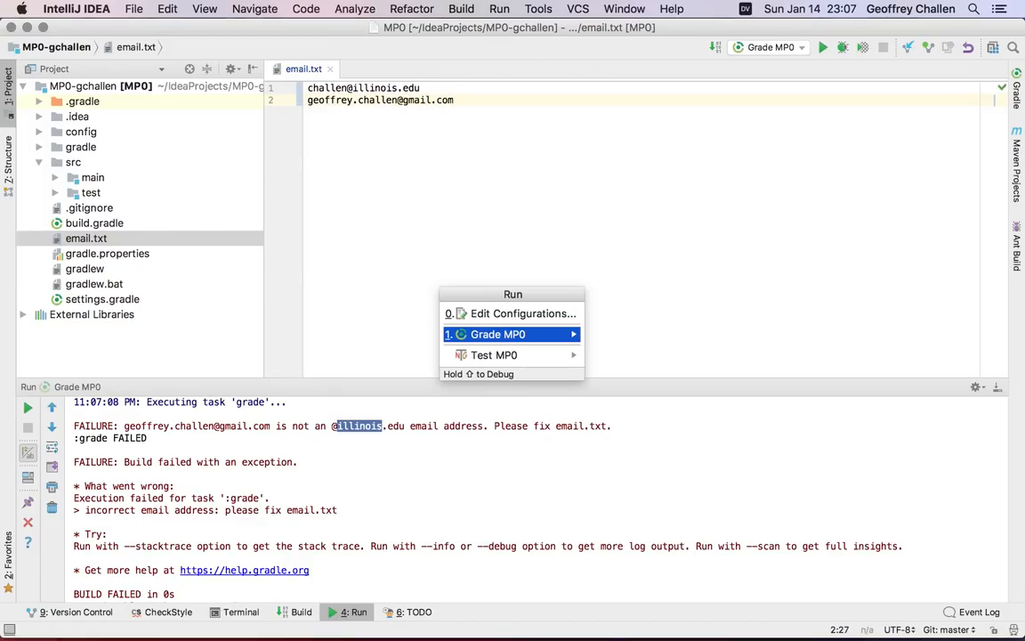
left_click(498, 334)
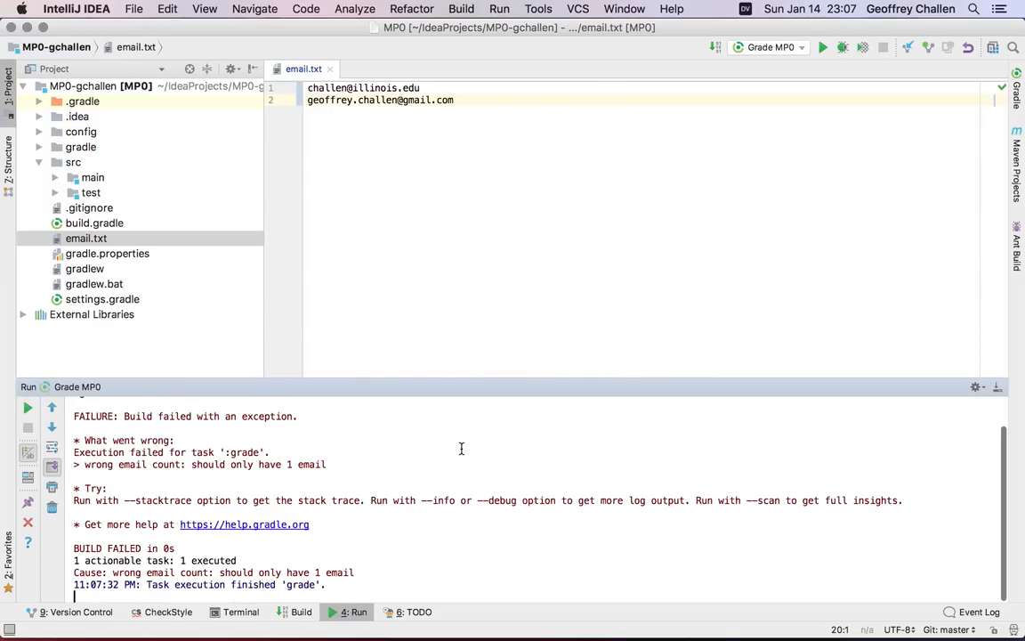
double_click(165, 498)
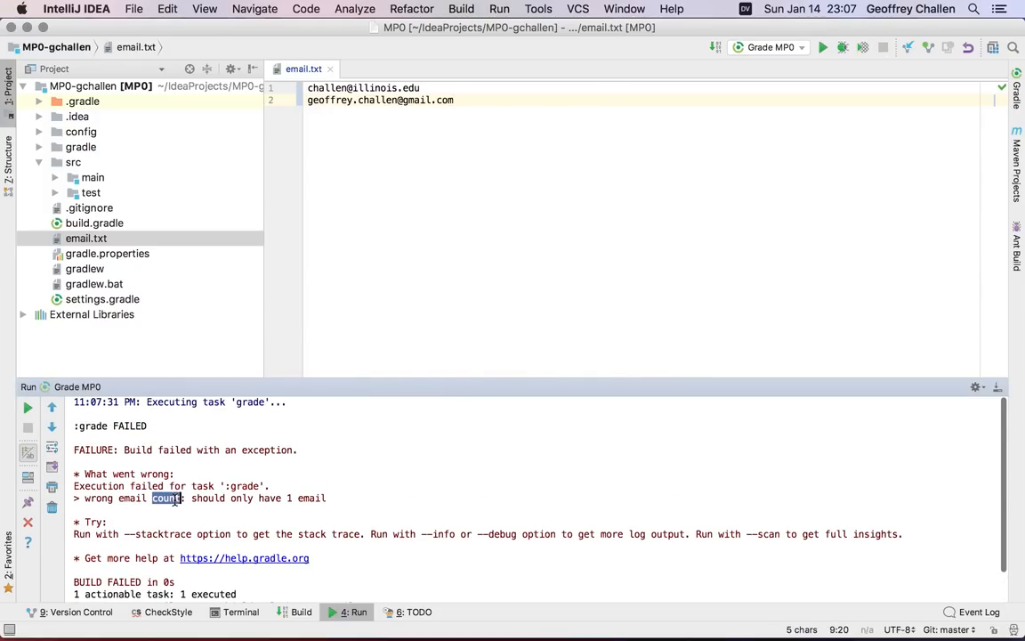
left_click(328, 99)
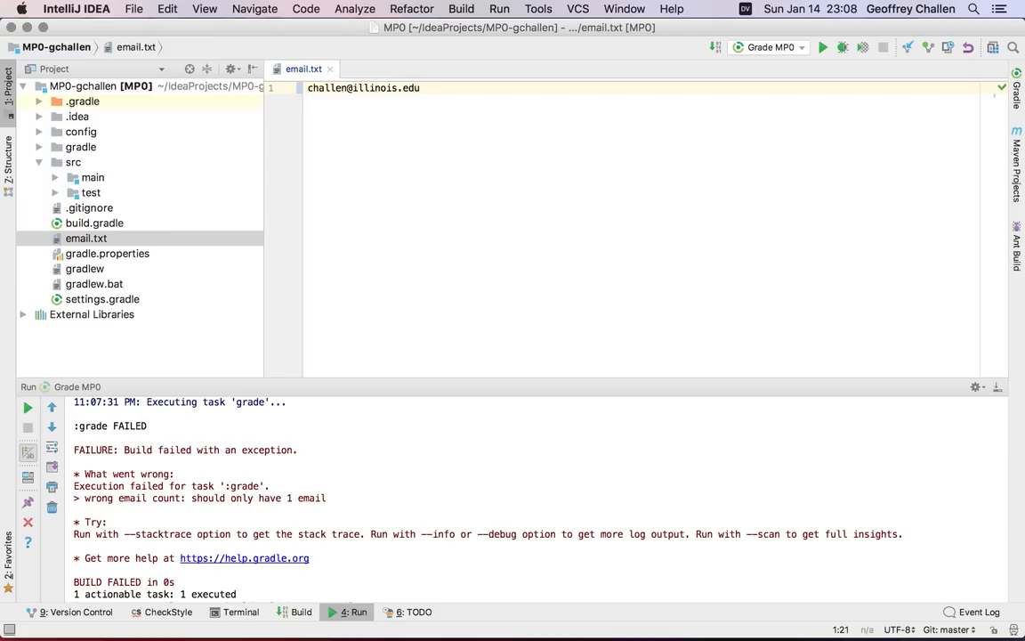
mouse_move(418, 64)
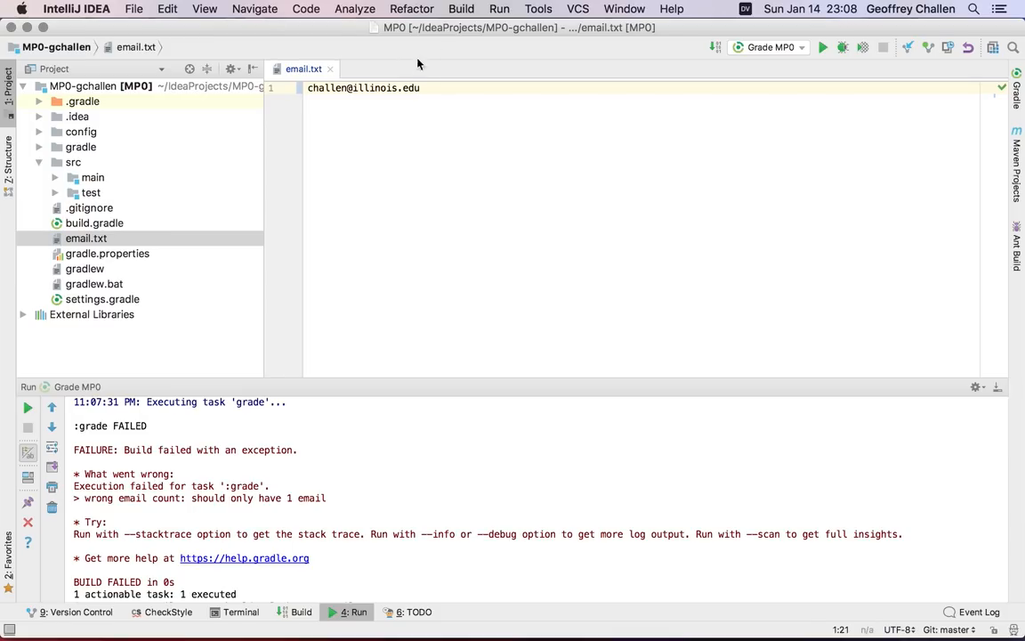
left_click(345, 87)
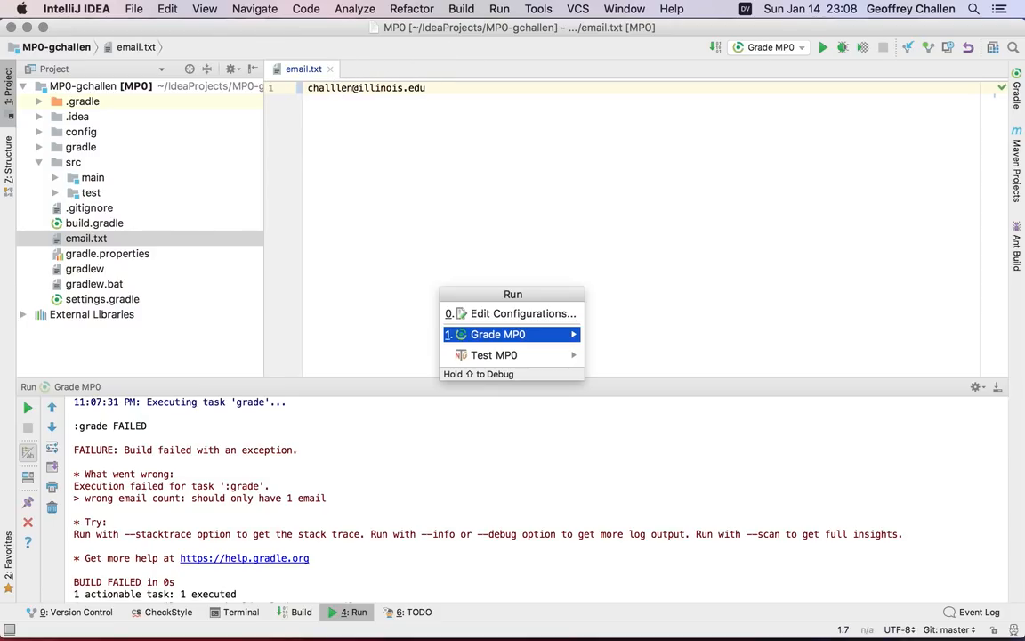
Run Grade MP0 to a 0-point grade summary, trim email.txt, and start grading again.
left_click(498, 334)
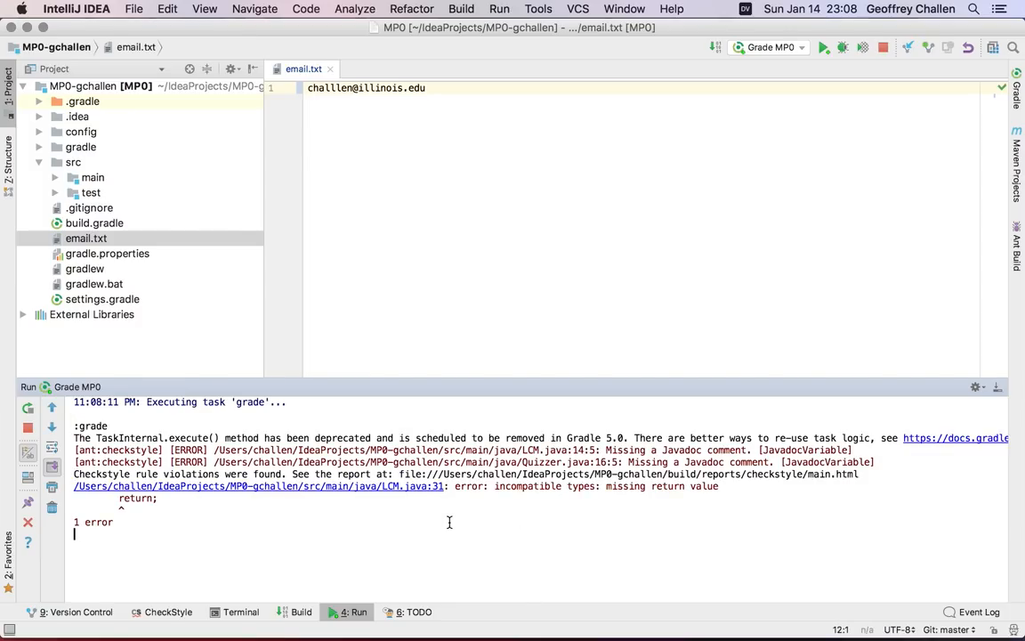
scroll("down", 3)
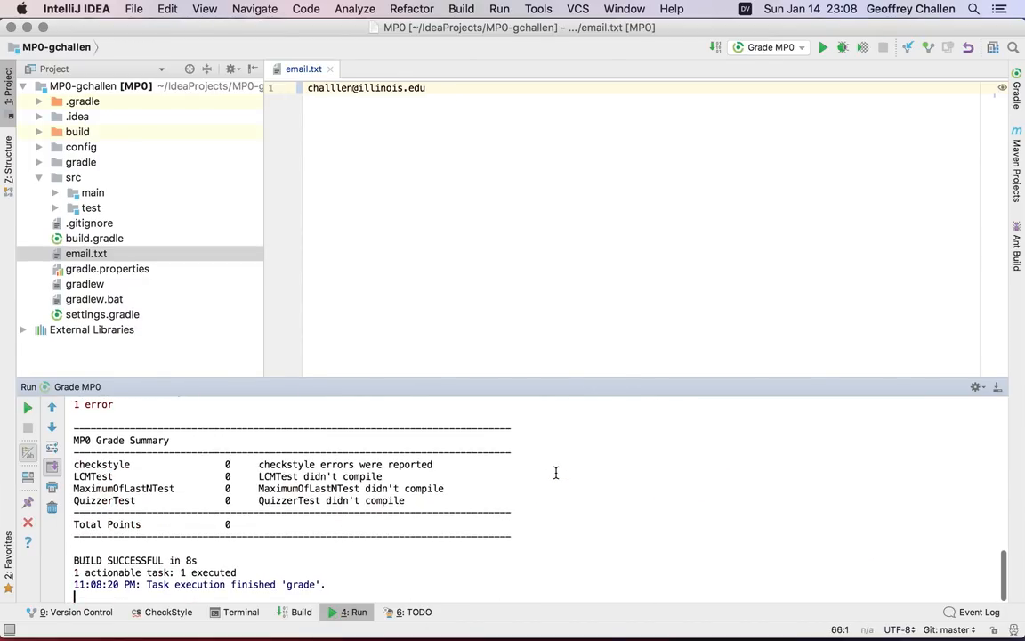
left_click(360, 87)
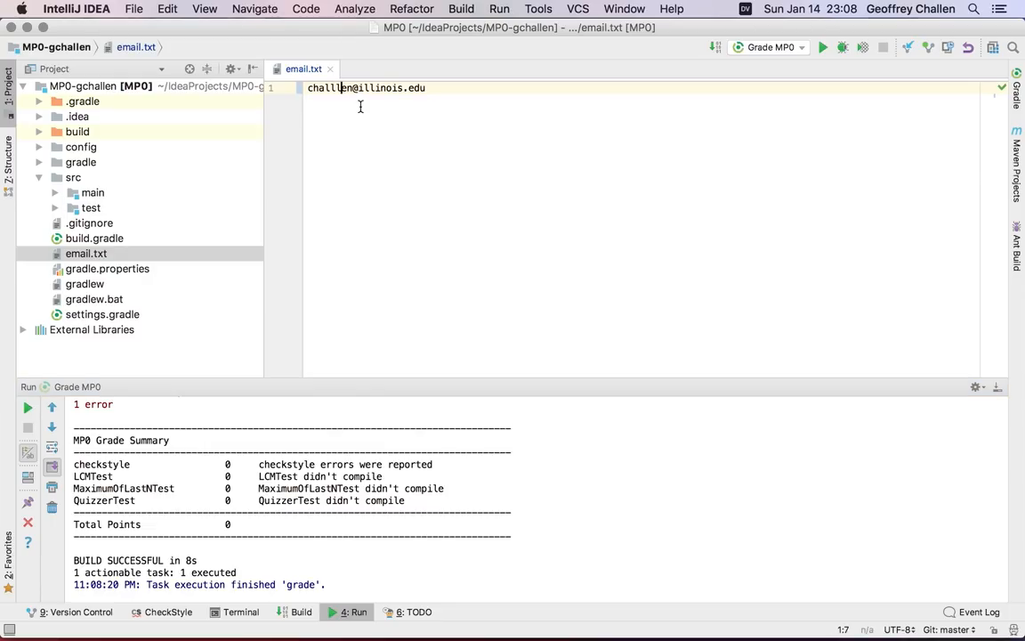
key("Backspace")
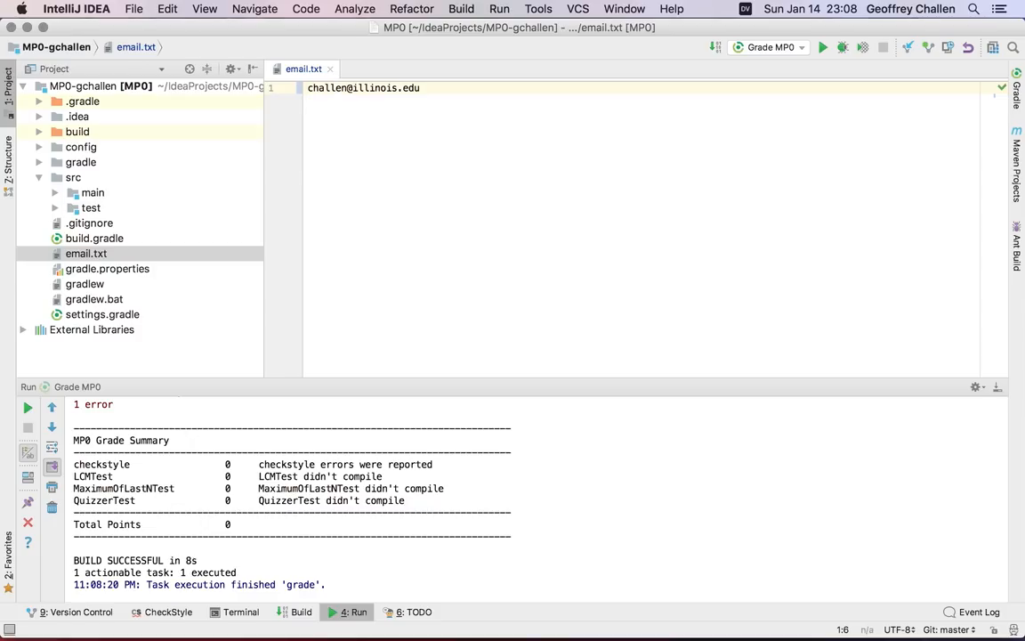
left_click(822, 47)
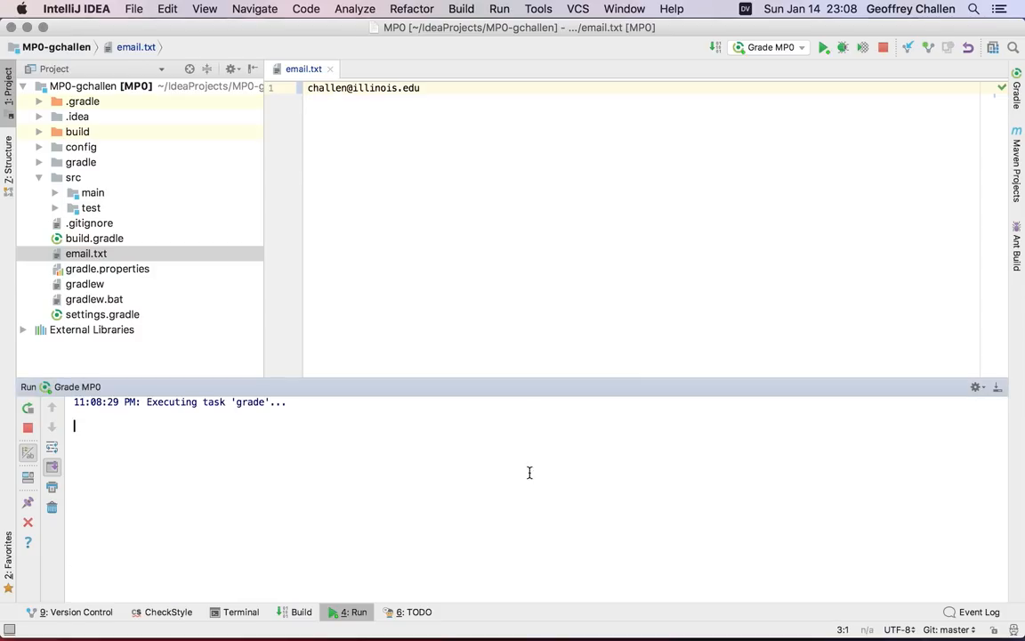